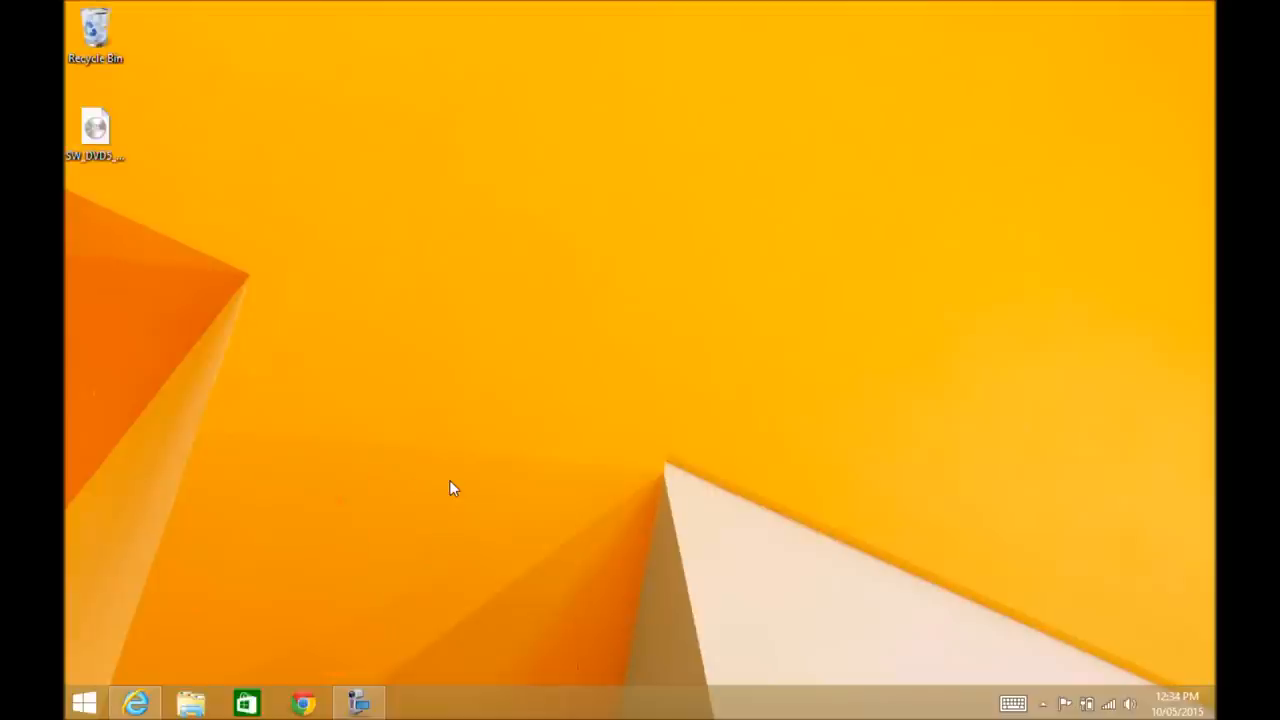
mouse_move(135, 703)
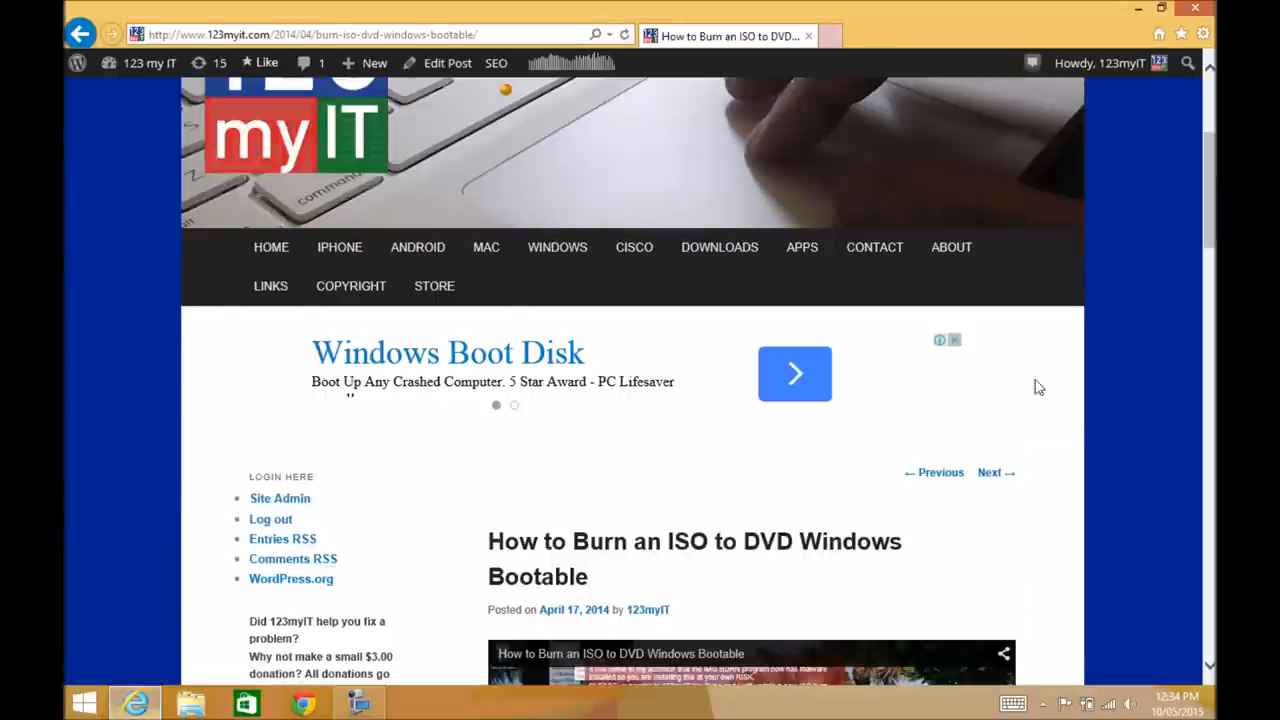
scroll(down, 3)
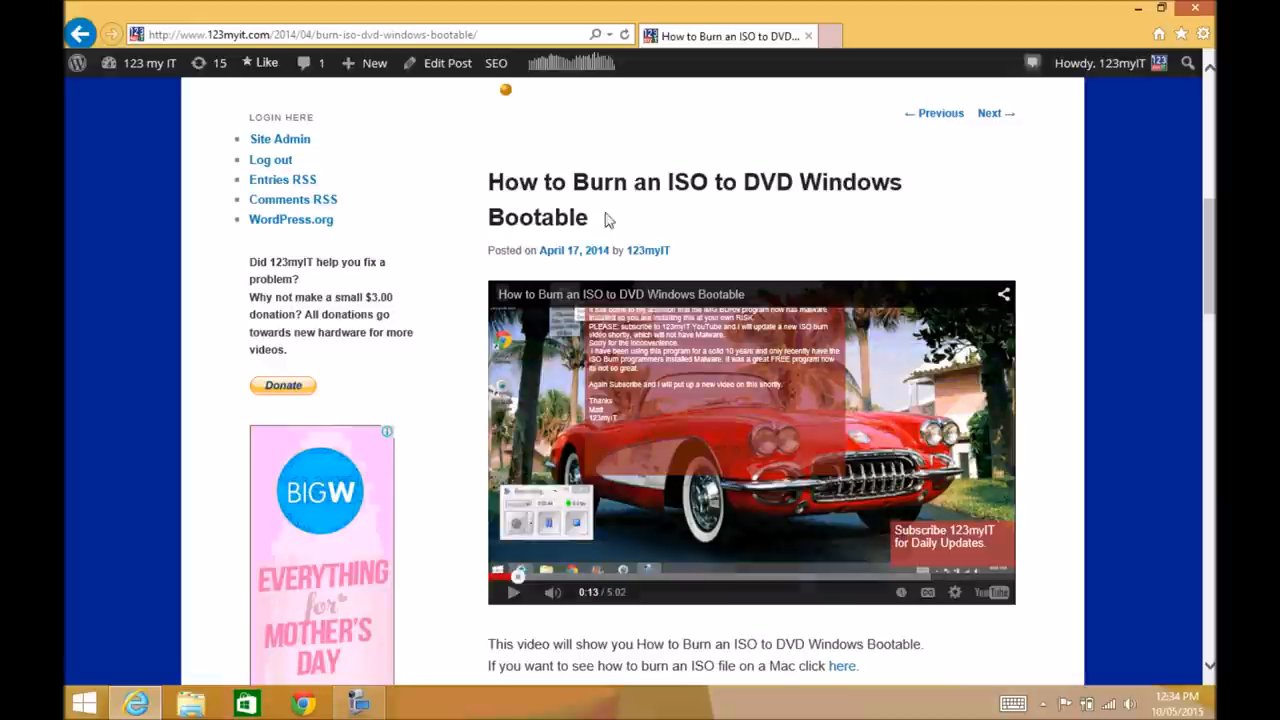
scroll(down, 3)
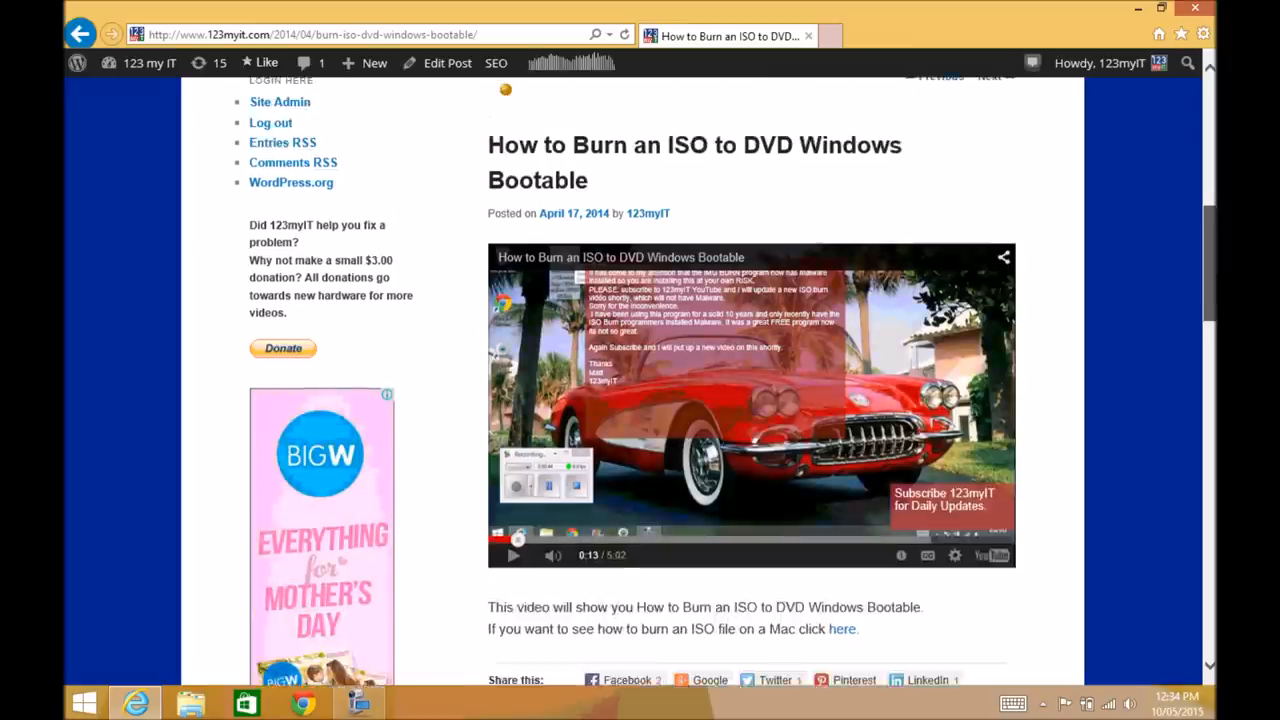
scroll(down, 3)
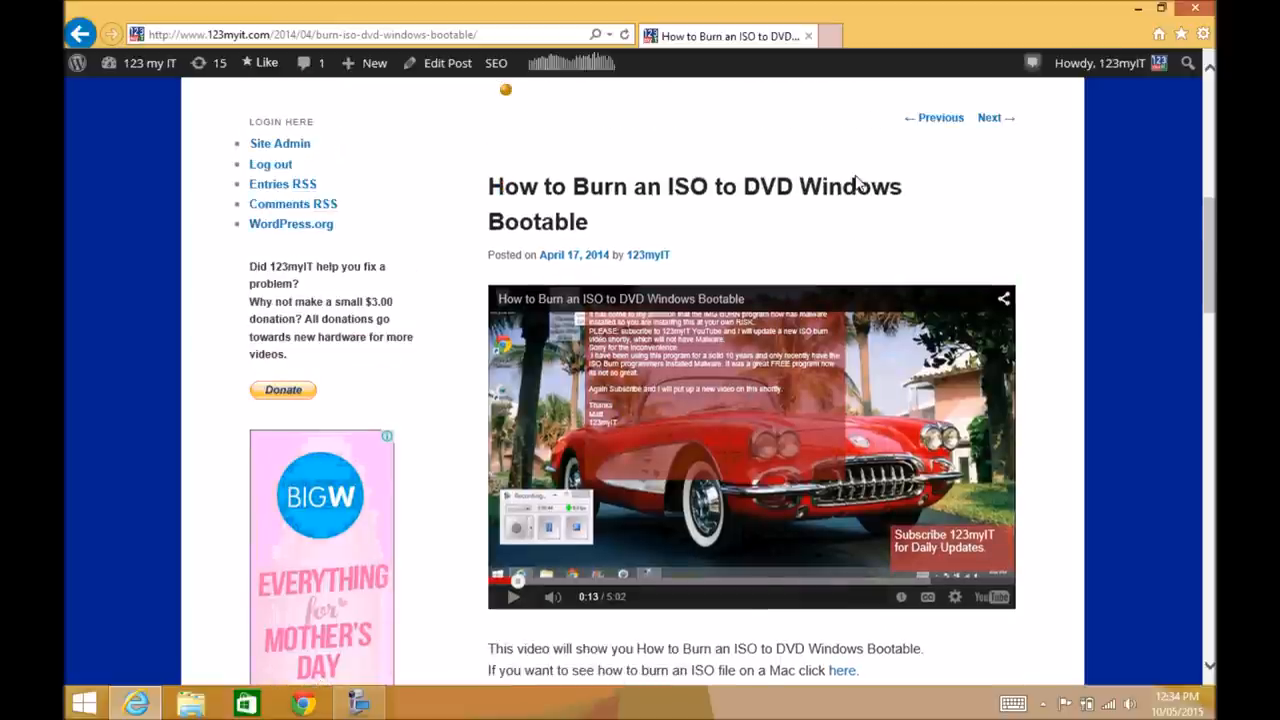
mouse_move(838, 63)
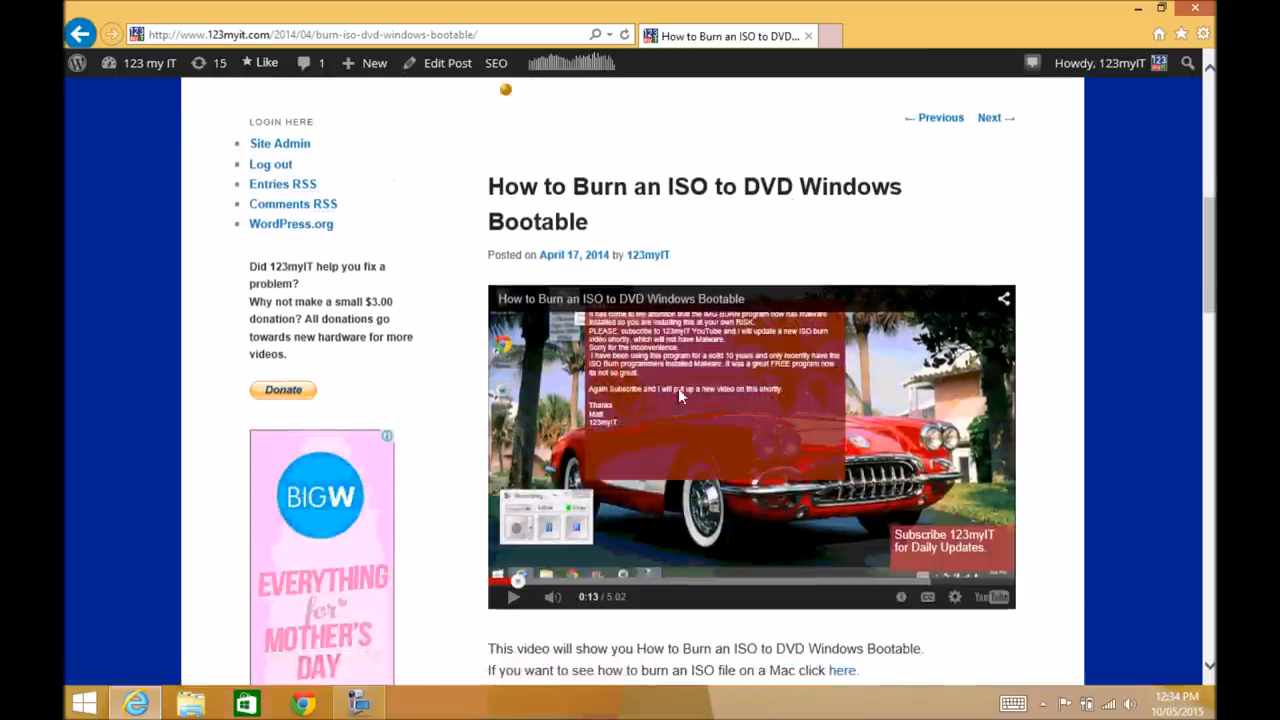
scroll(up, 3)
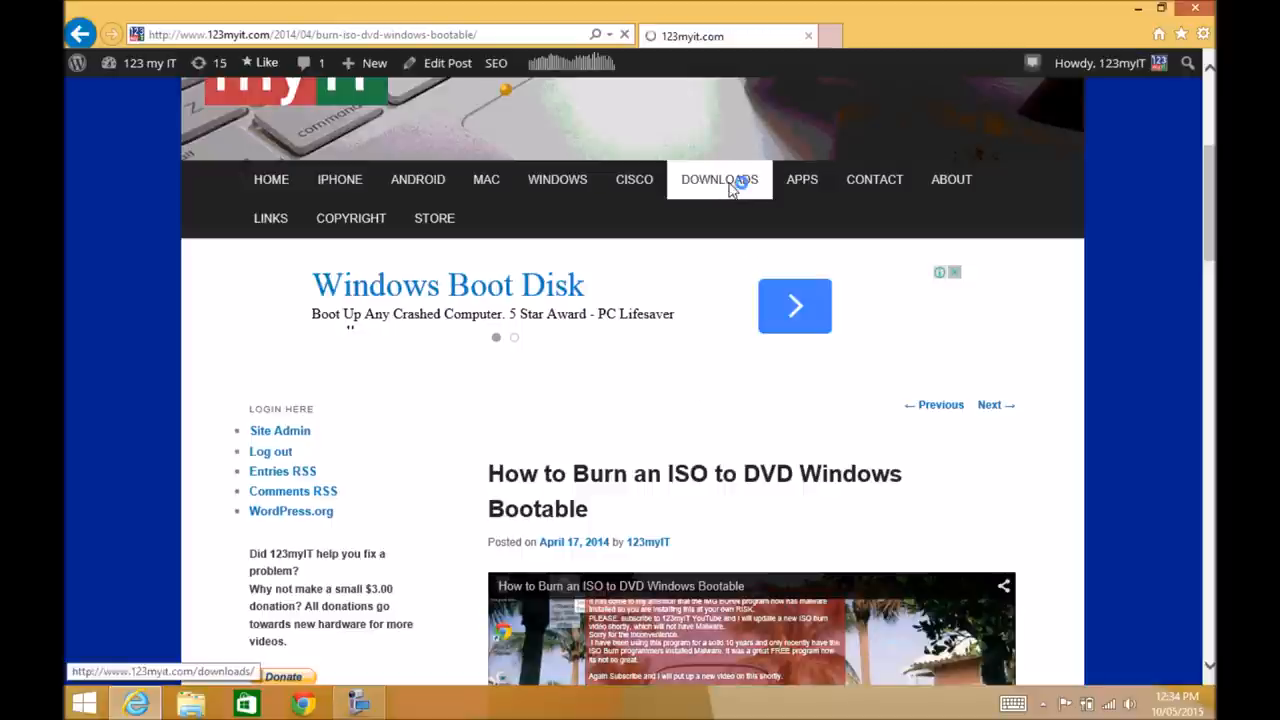
Step: Open the 123myIT downloads page and highlight the IMG Burn entry's heading
click(719, 179)
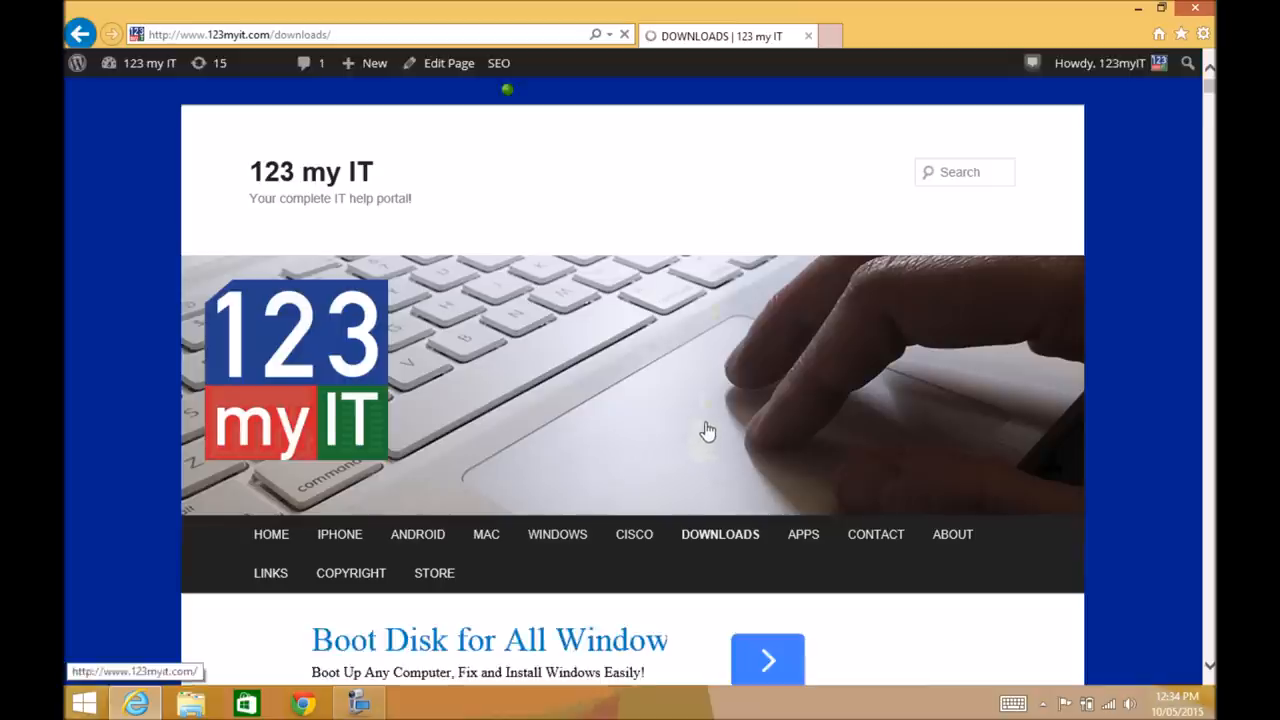
scroll(down, 3)
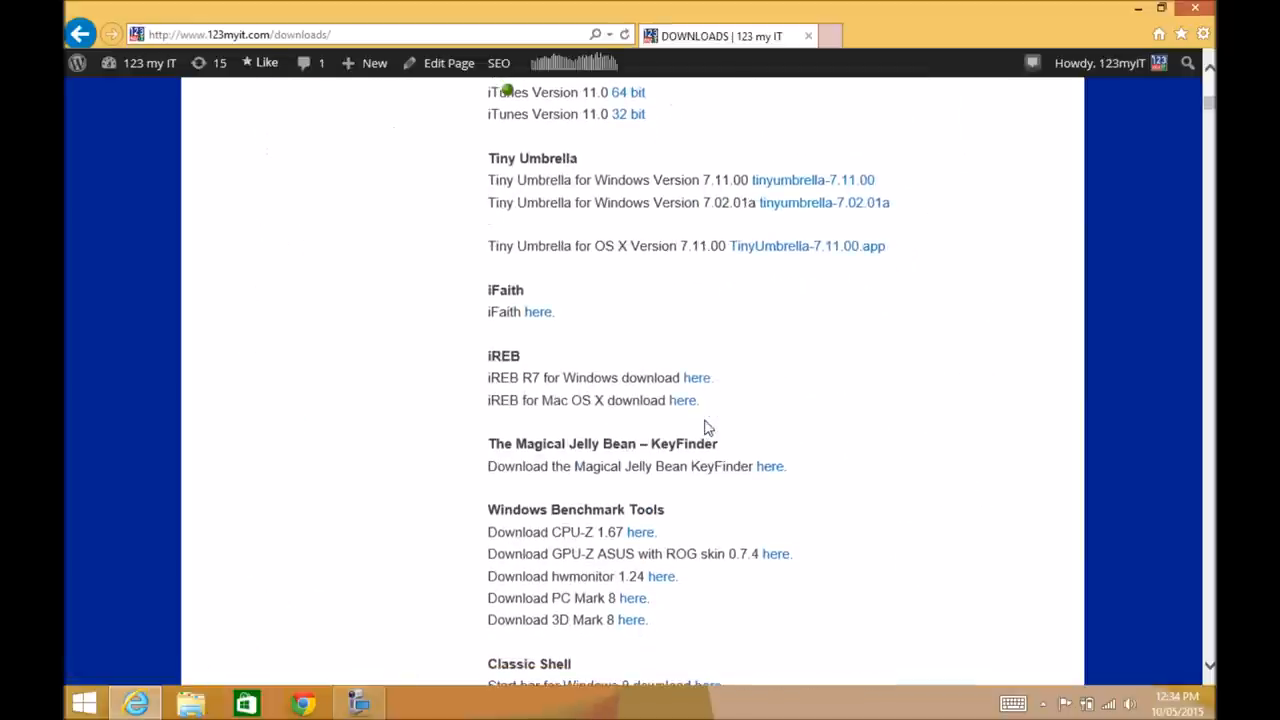
scroll(down, 3)
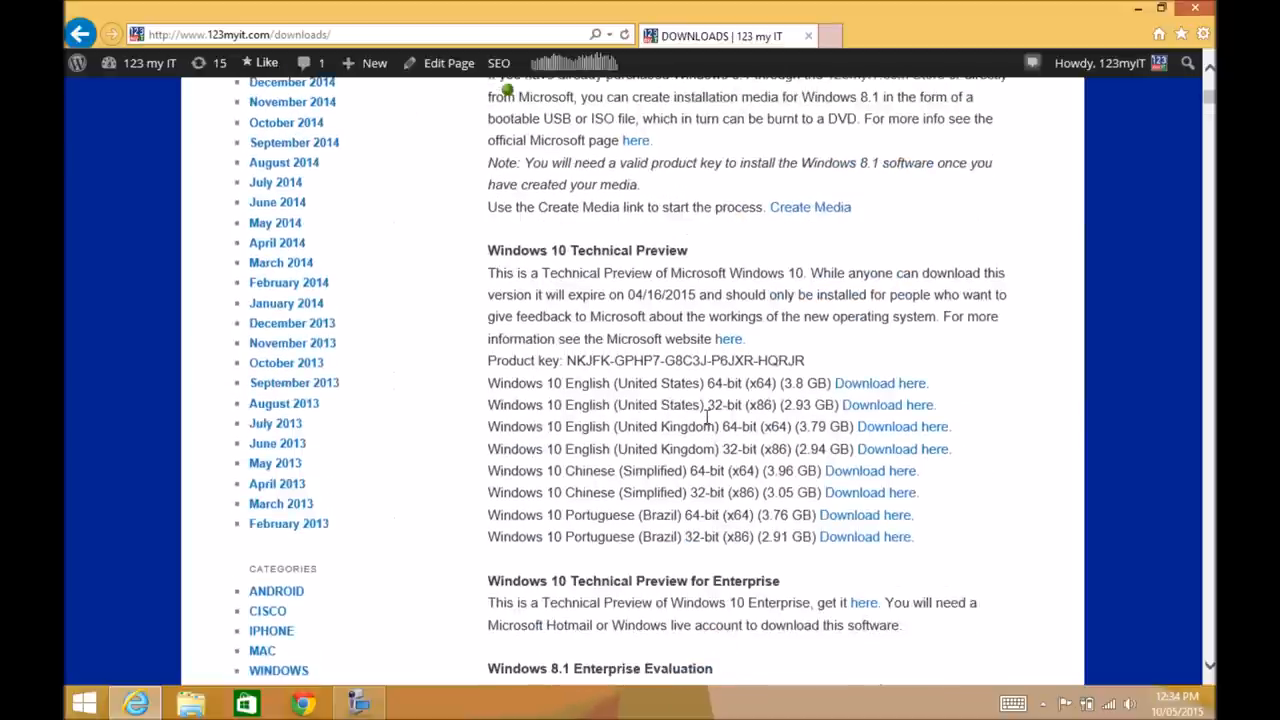
scroll(down, 3)
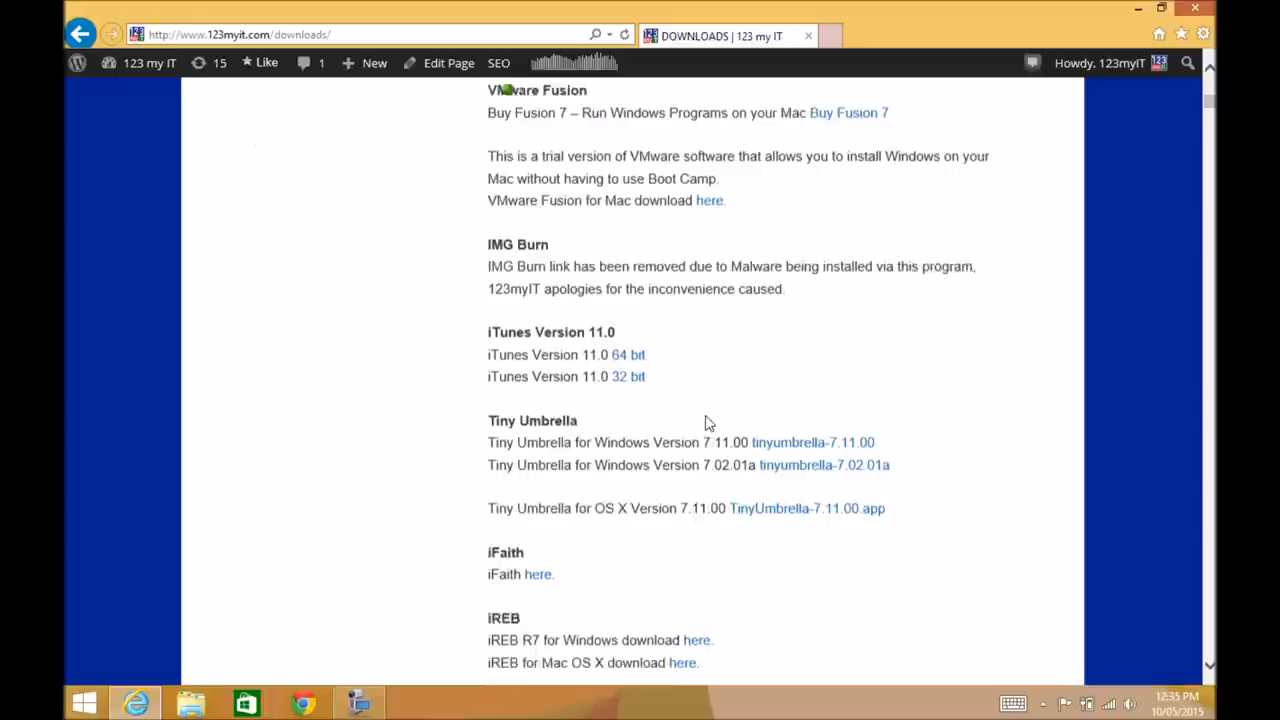
drag(488, 291, 786, 313)
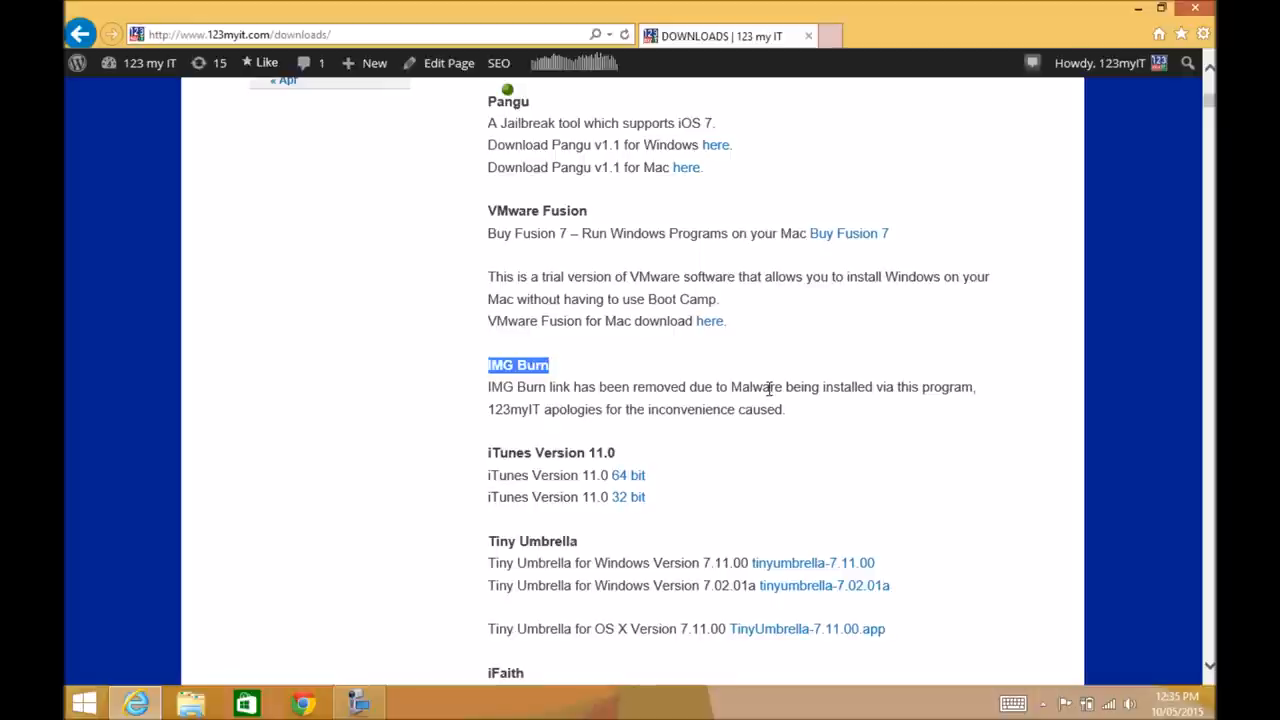
mouse_move(782, 398)
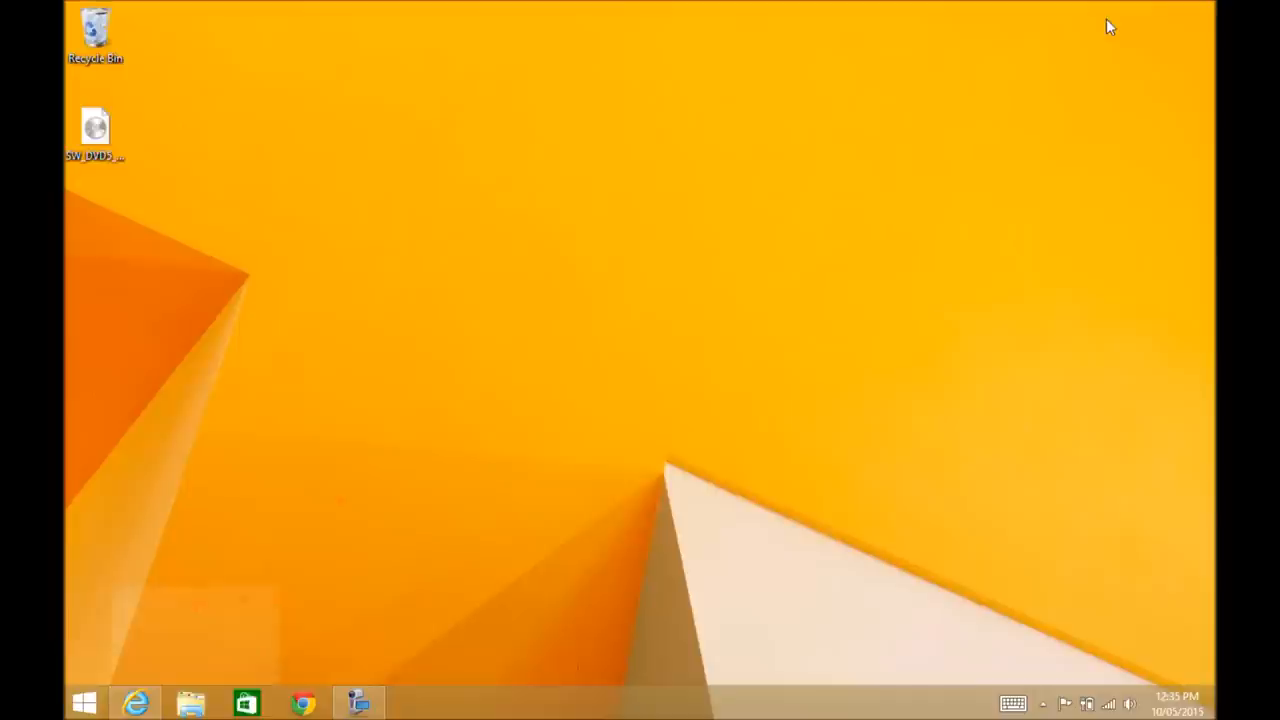
Step: Select and double-click the Windows 8.1 ISO on the desktop to mount it
click(95, 125)
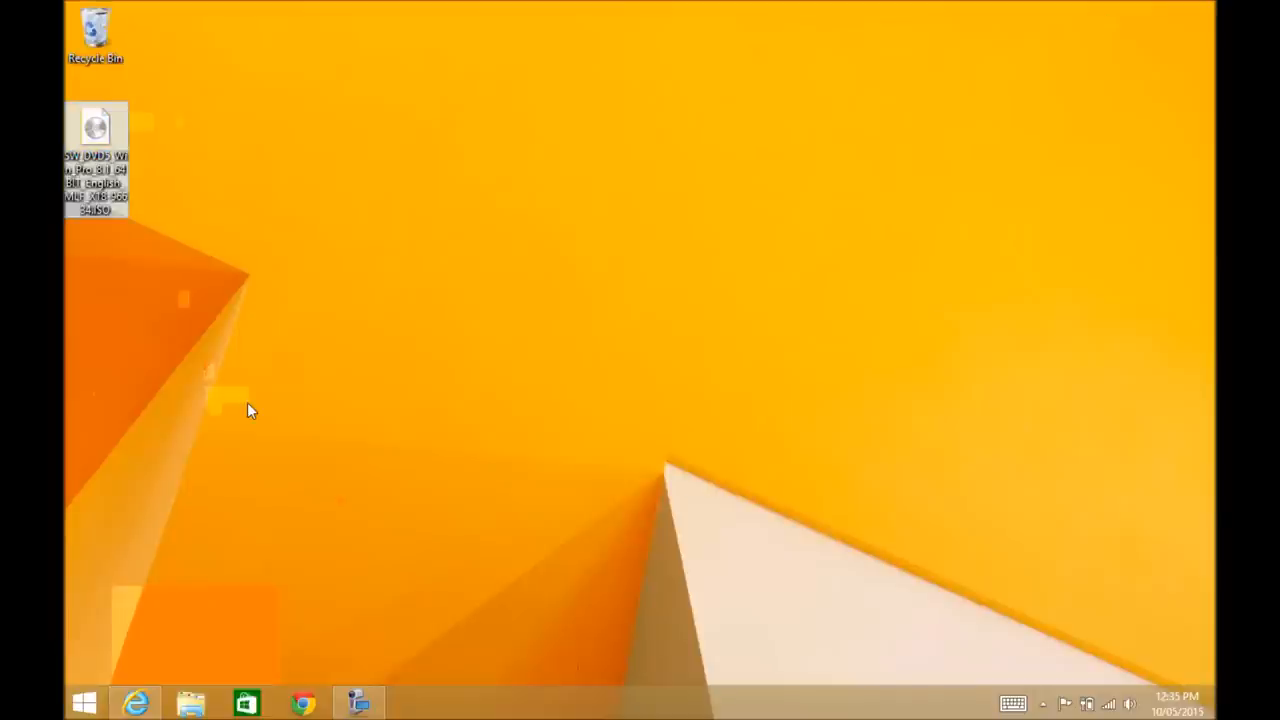
mouse_move(100, 185)
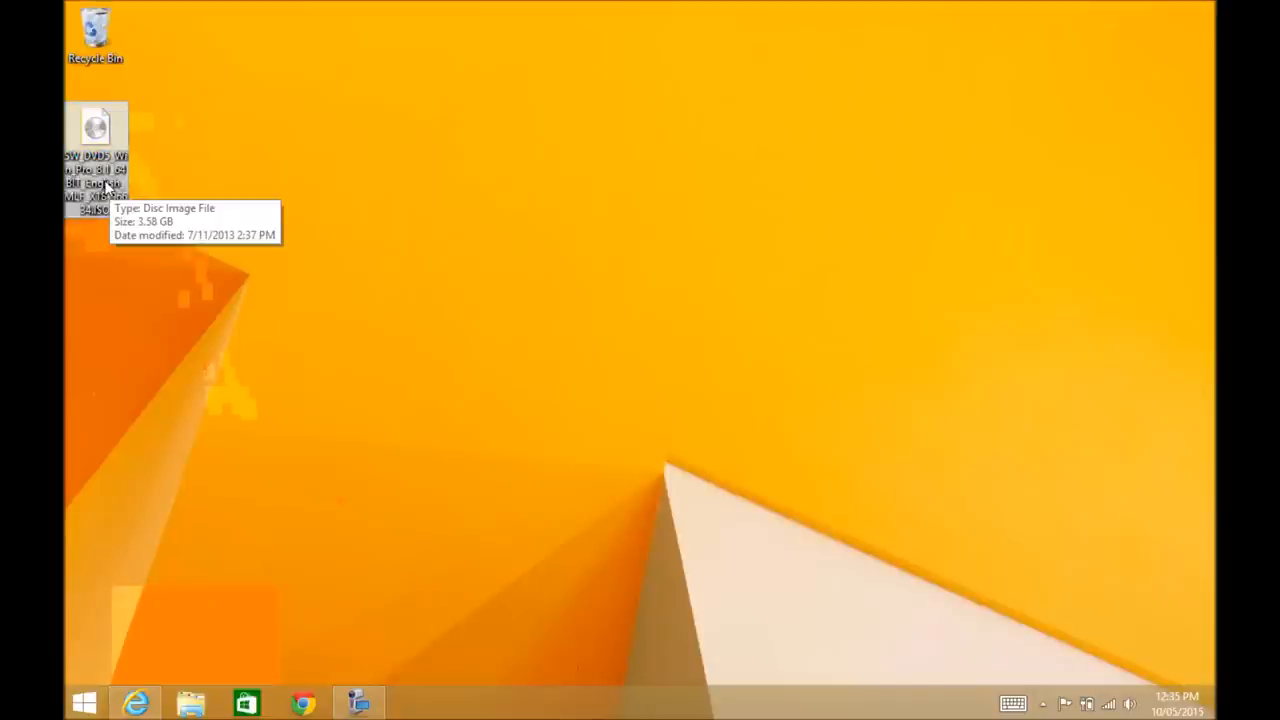
mouse_move(377, 458)
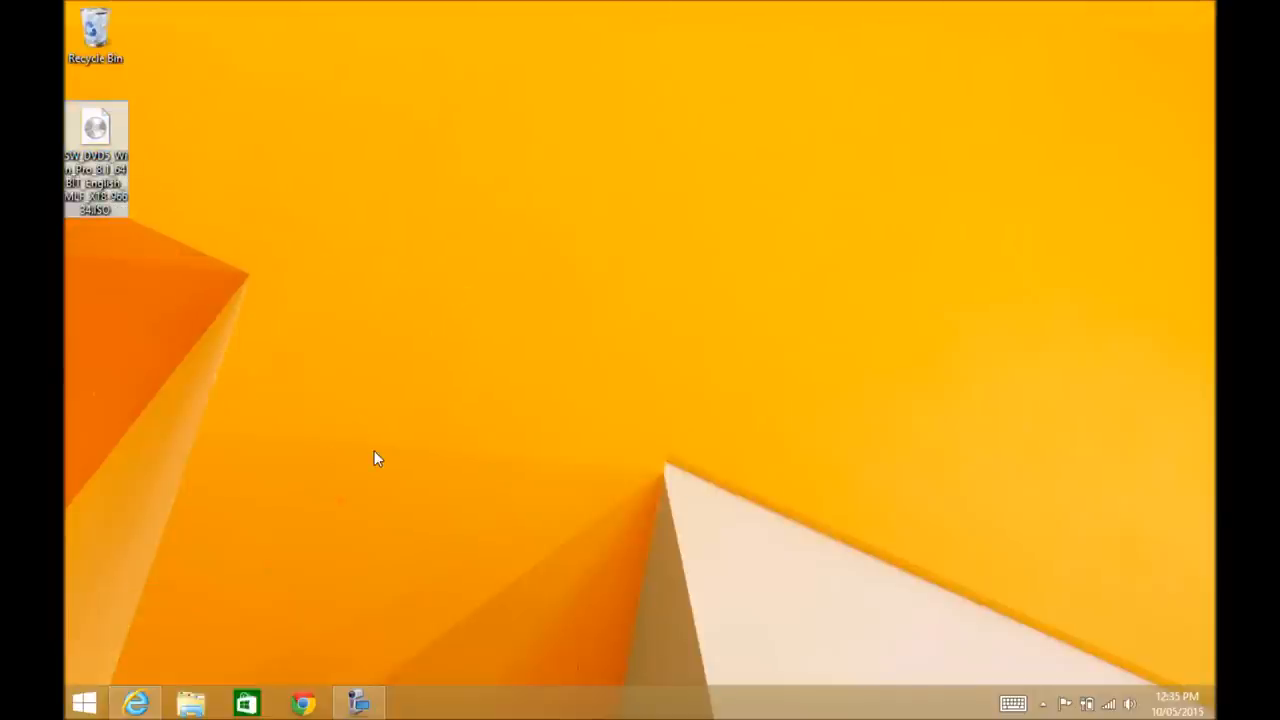
mouse_move(323, 238)
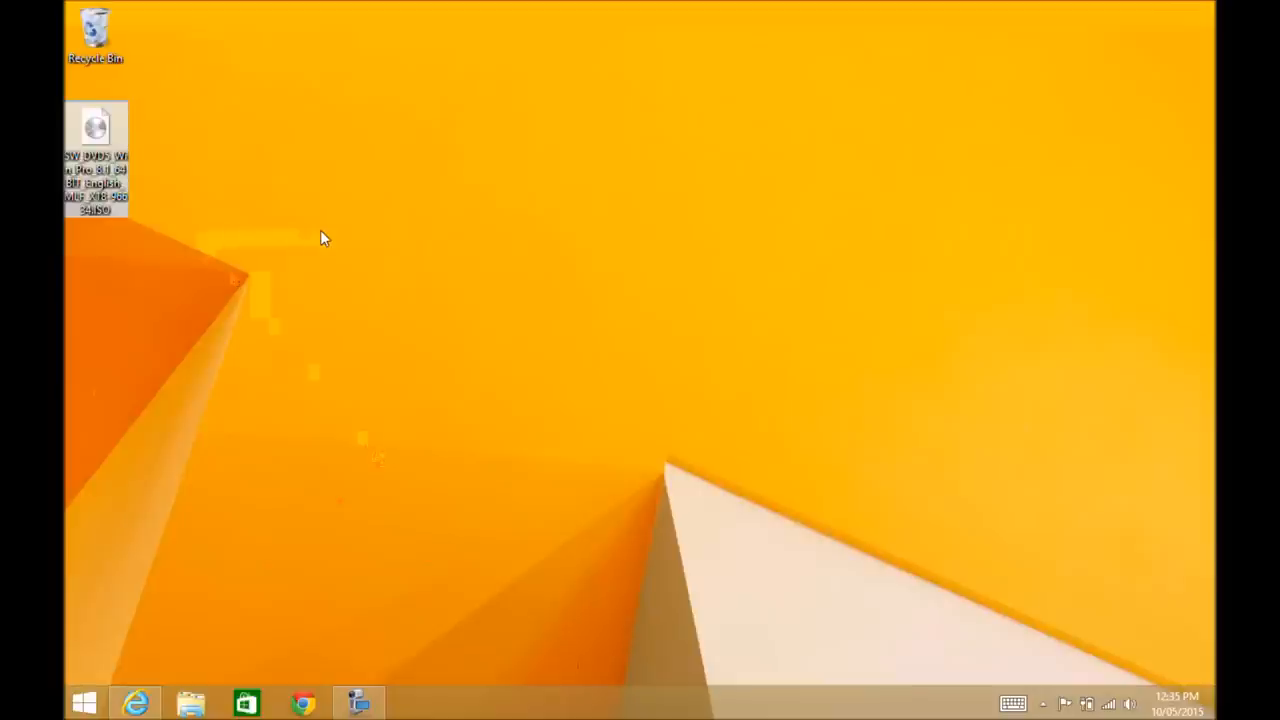
mouse_move(305, 240)
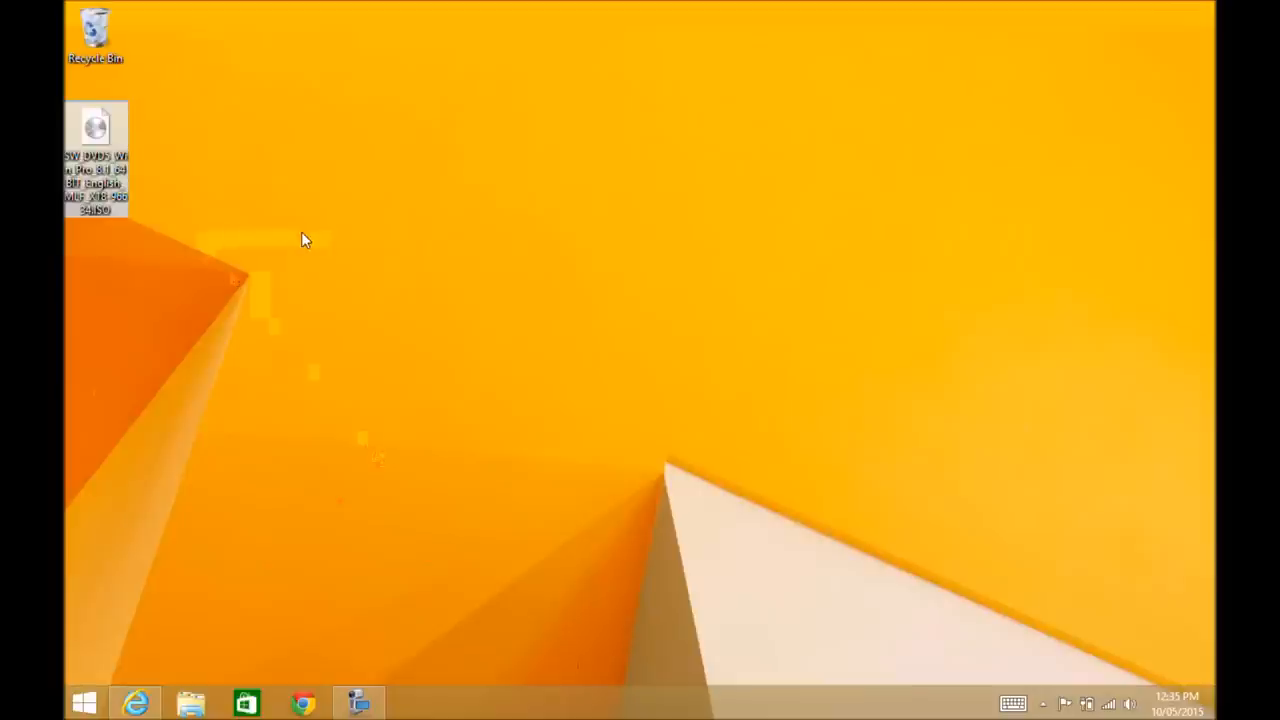
mouse_move(250, 285)
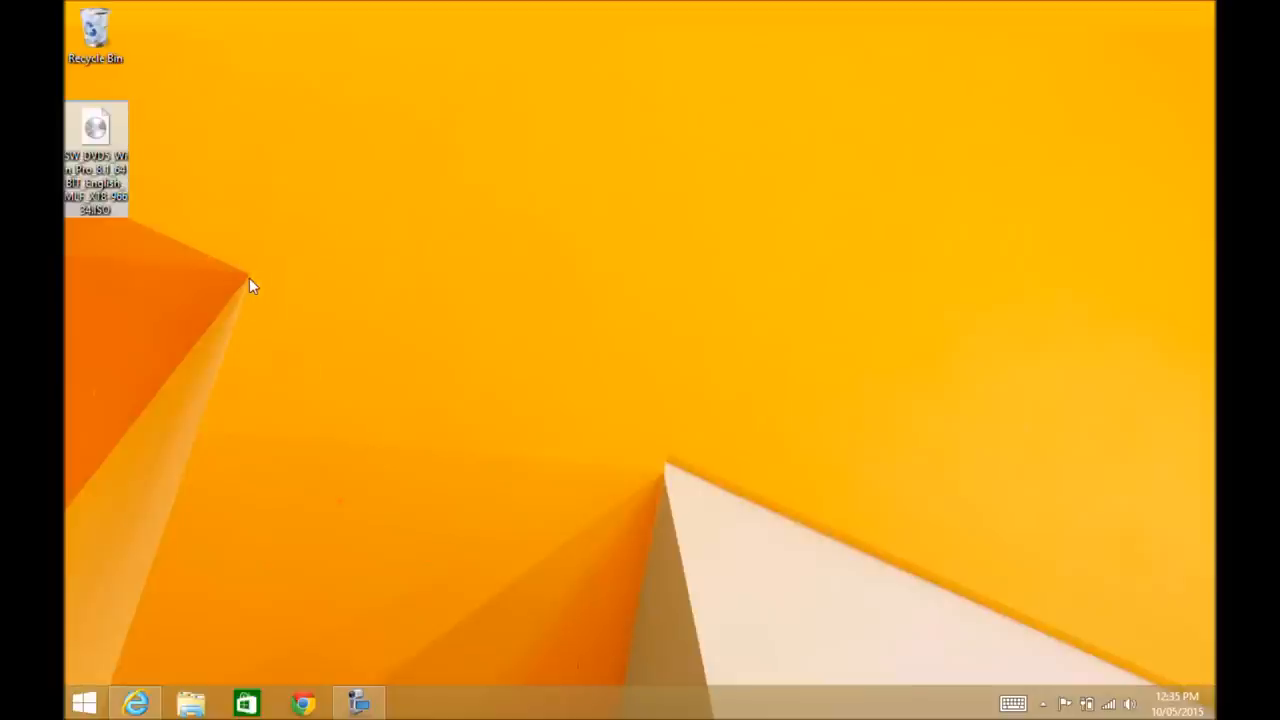
mouse_move(130, 152)
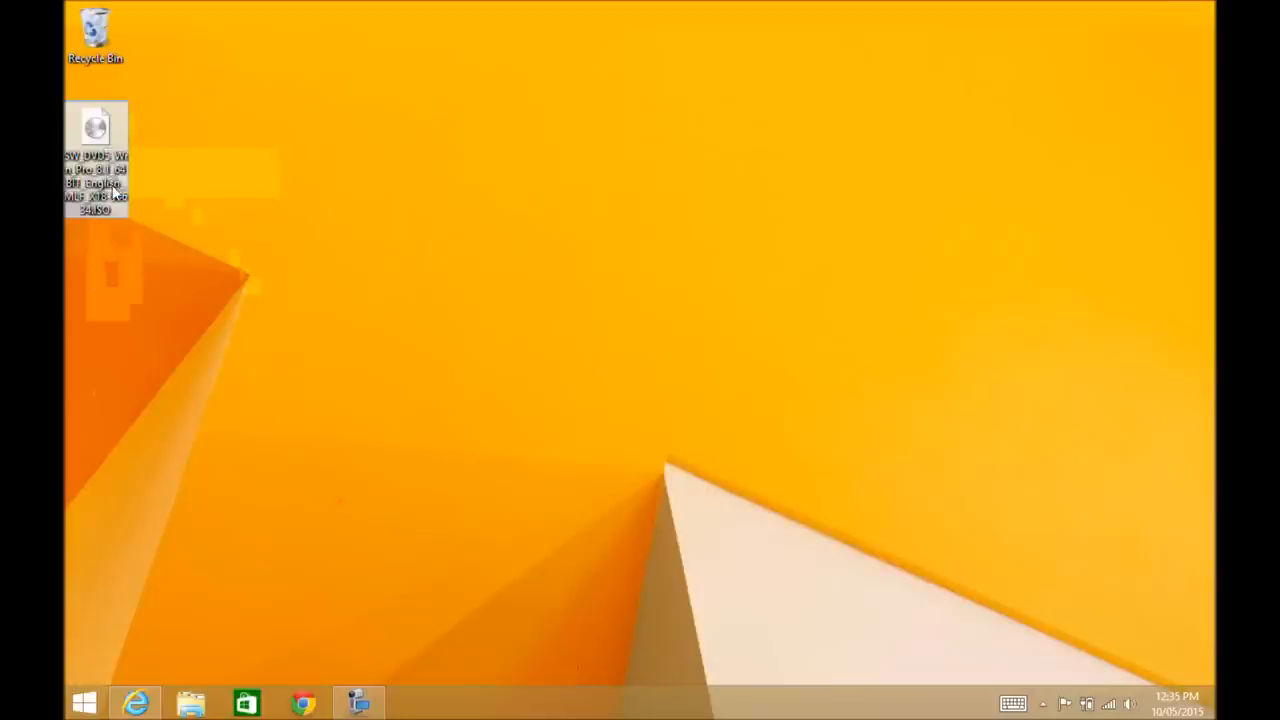
mouse_move(95, 170)
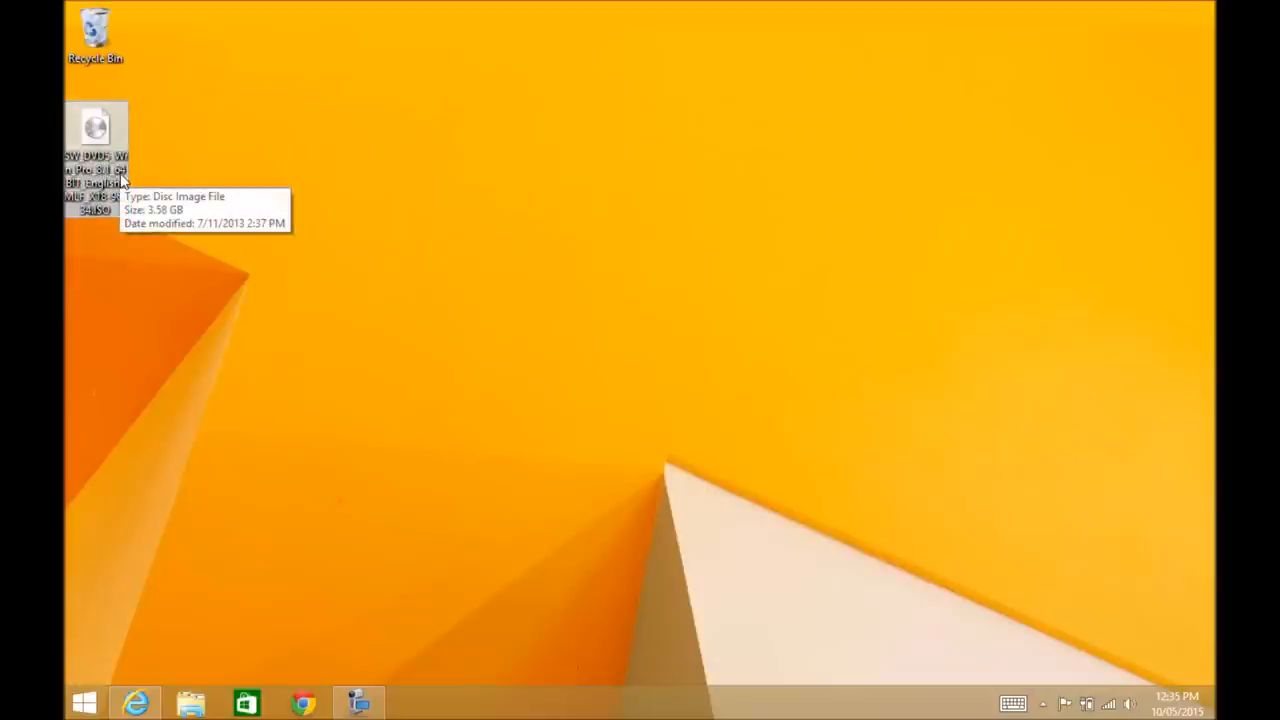
mouse_move(97, 125)
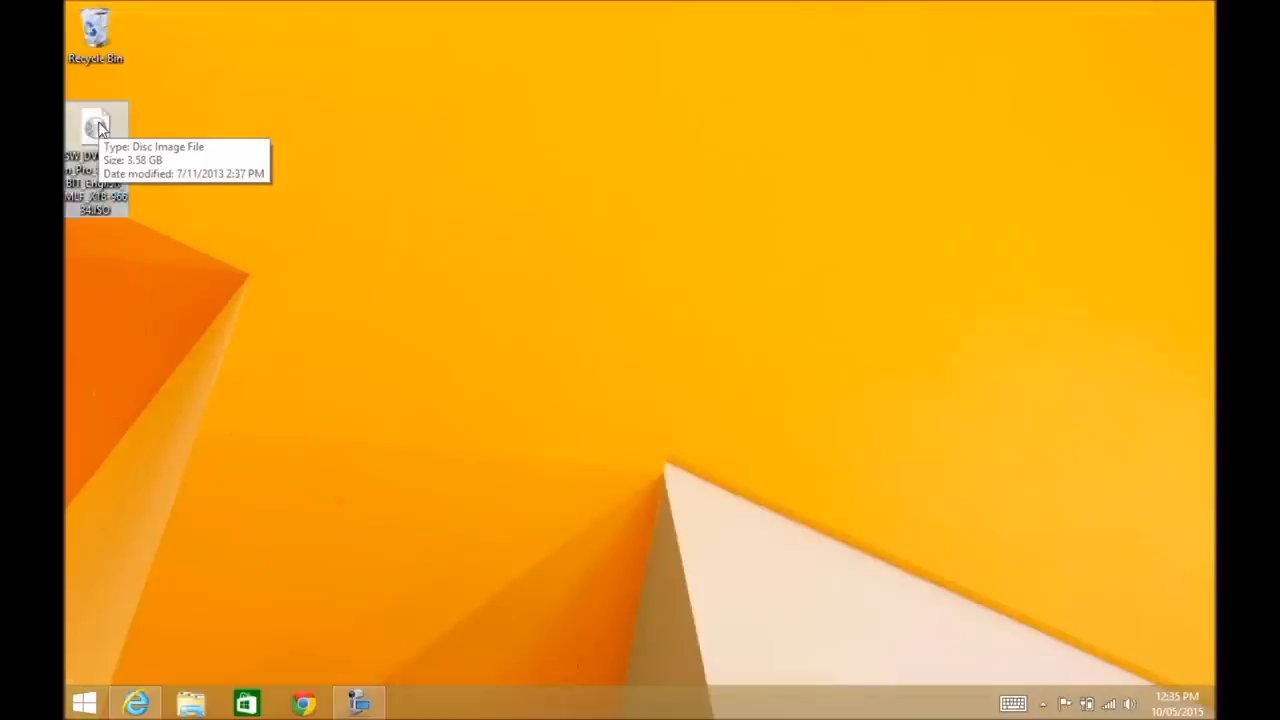
double_click(95, 120)
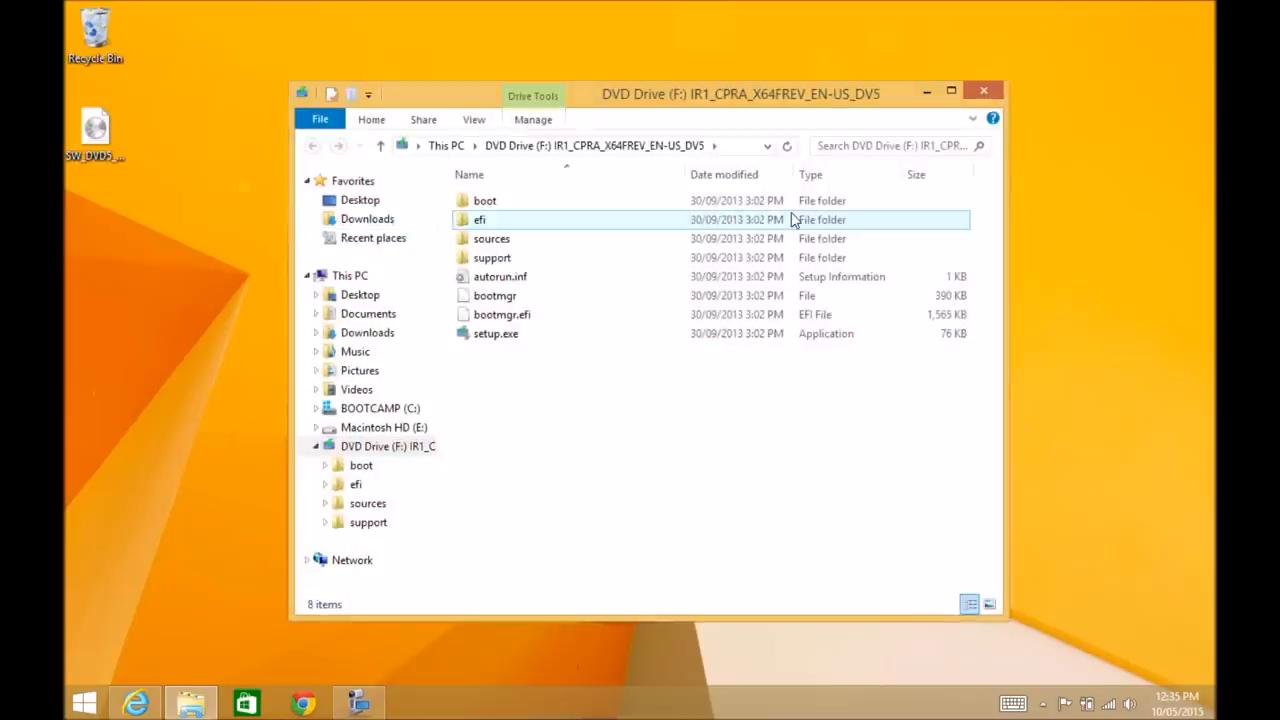
Step: Select the boot folder on the mounted DVD Drive (F:)
click(485, 200)
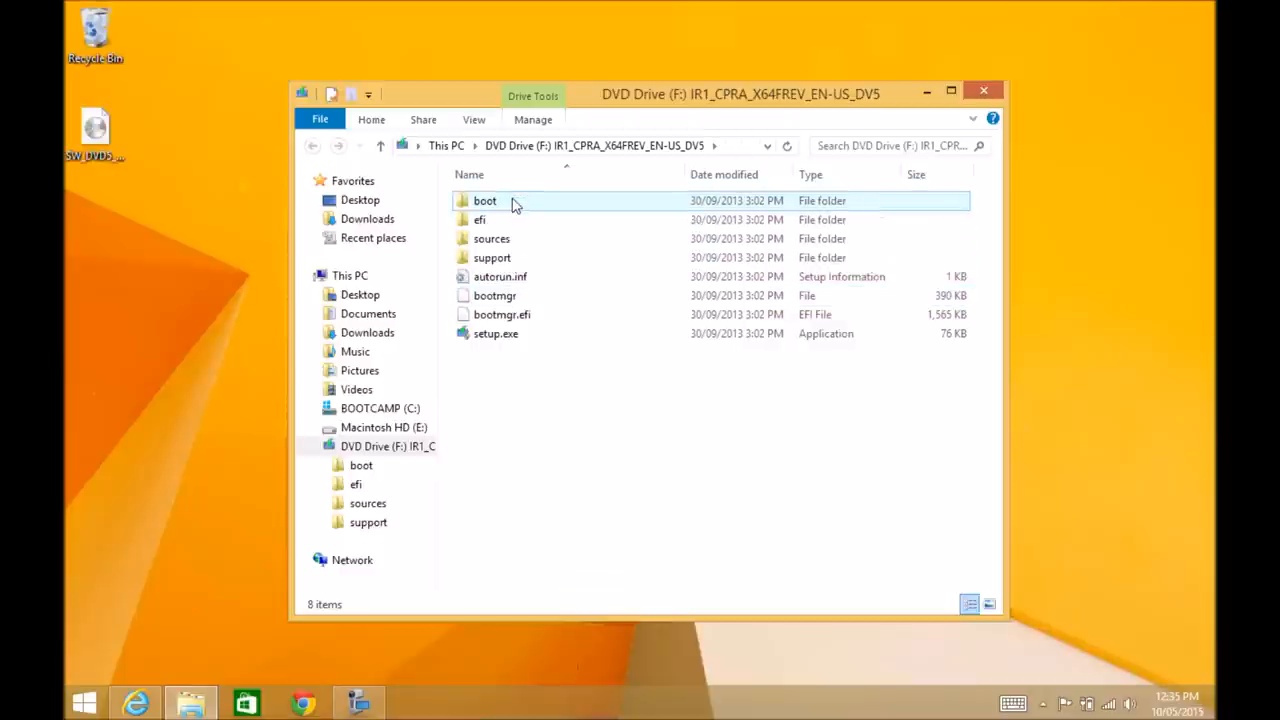
mouse_move(505, 218)
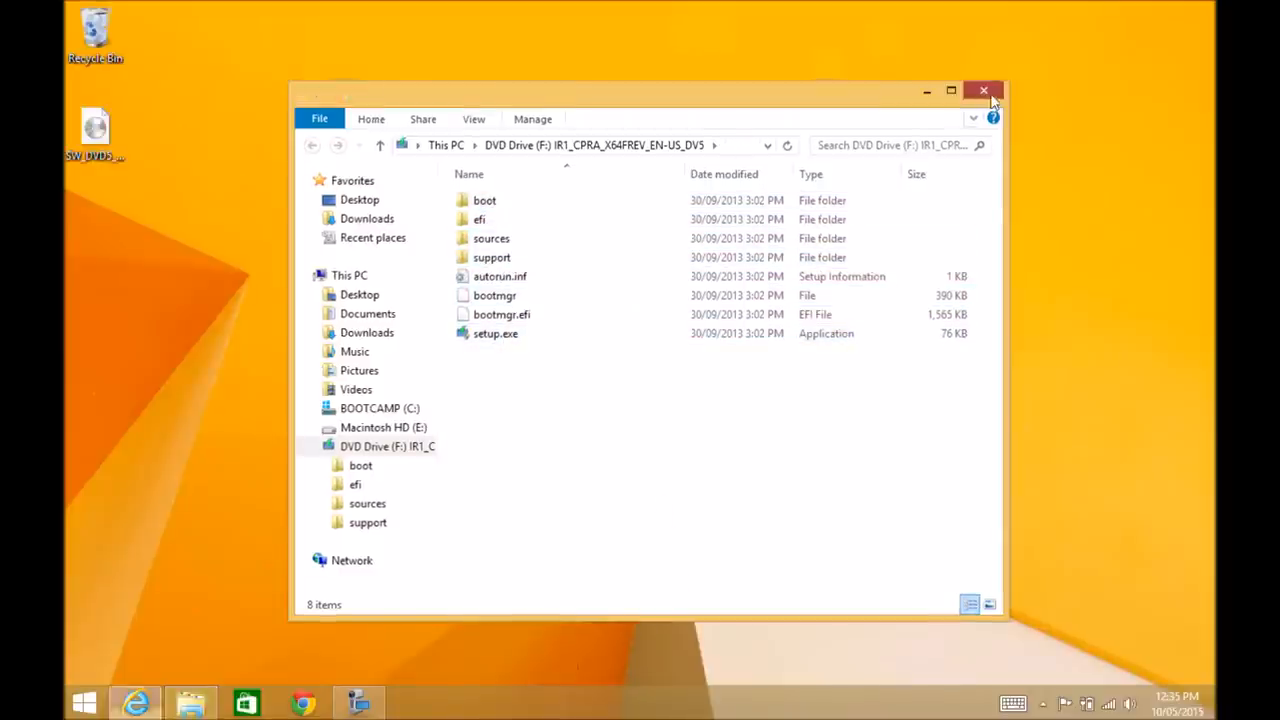
Step: Burn the Windows 8.1 ISO via Burn disc image, choosing DVD R Drive (D:)
right_click(95, 125)
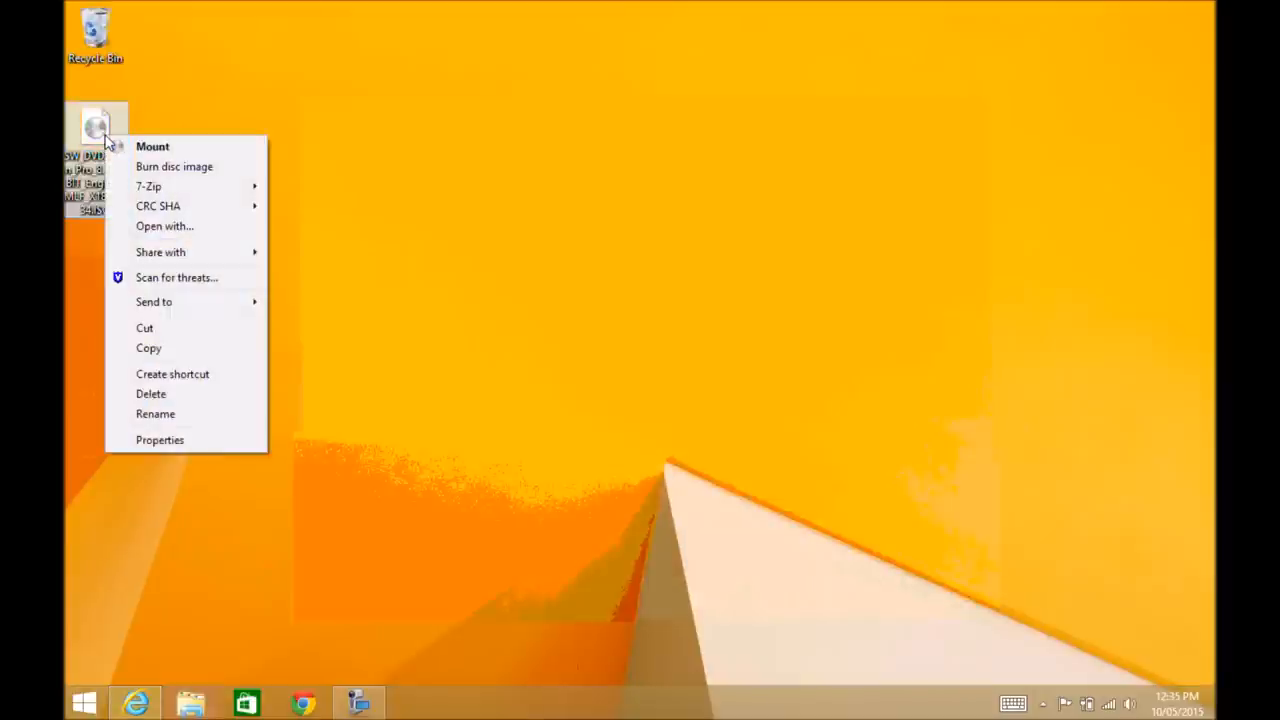
mouse_move(174, 166)
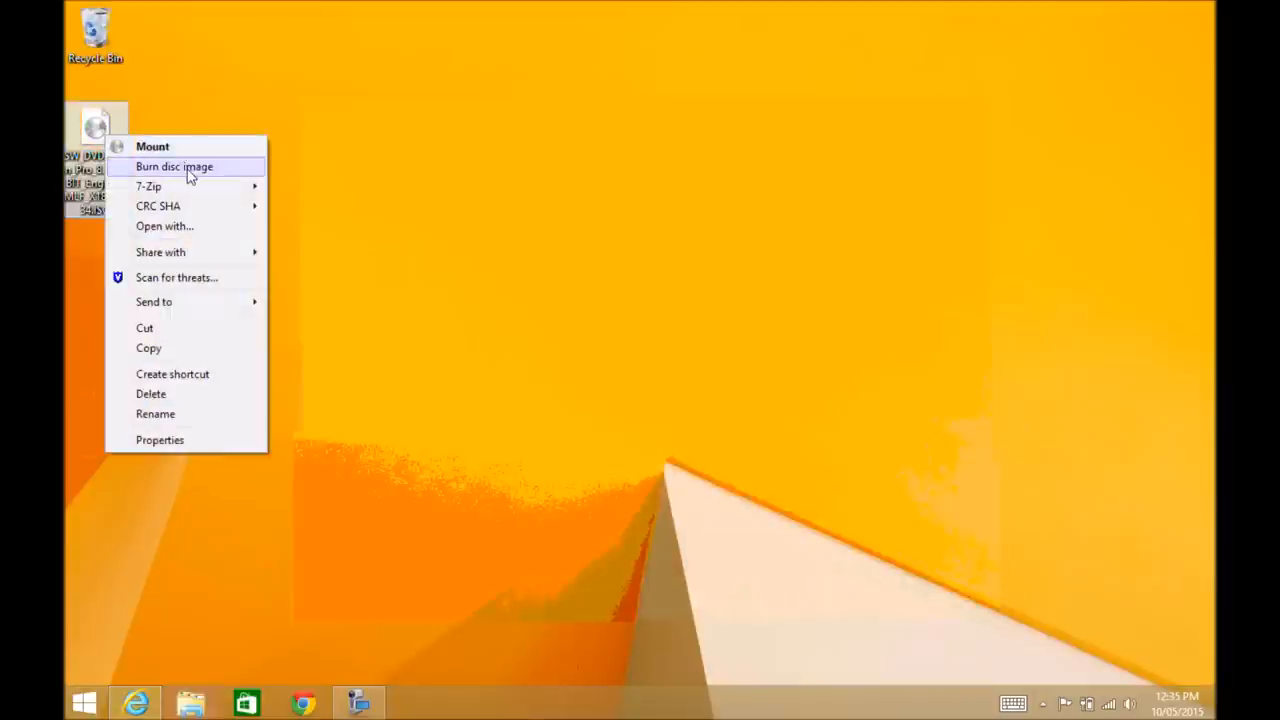
click(174, 166)
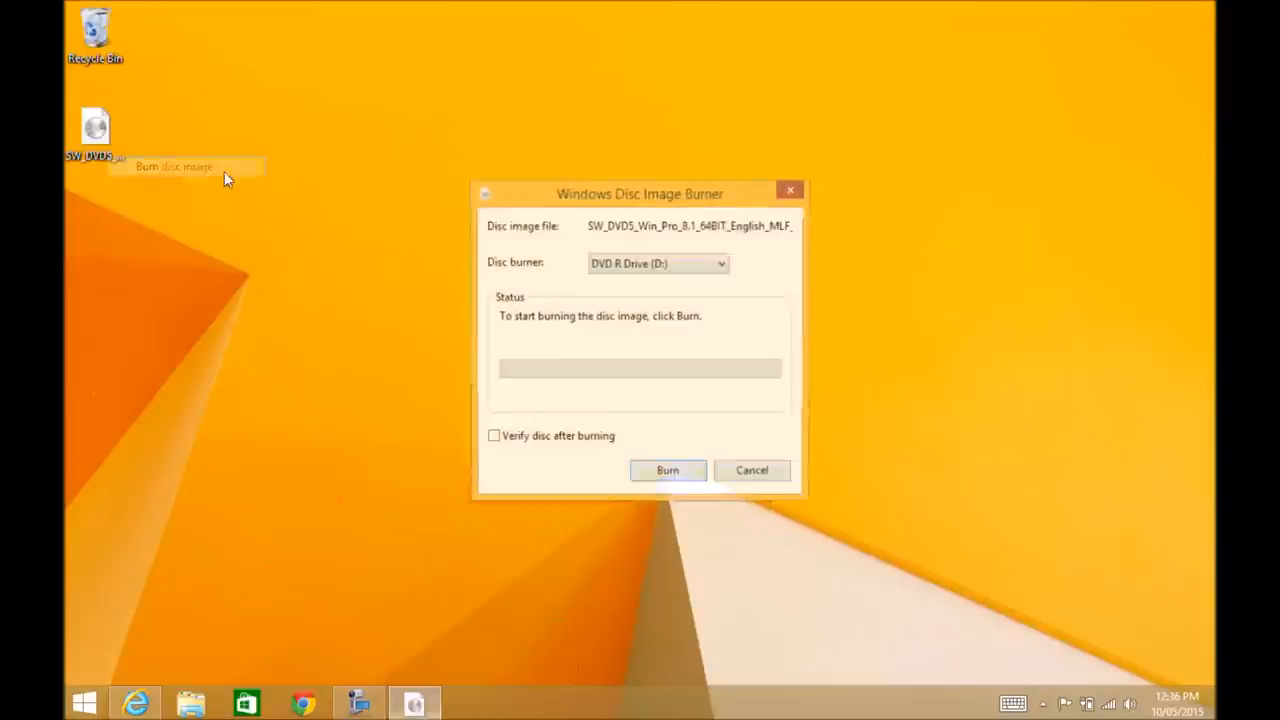
click(722, 263)
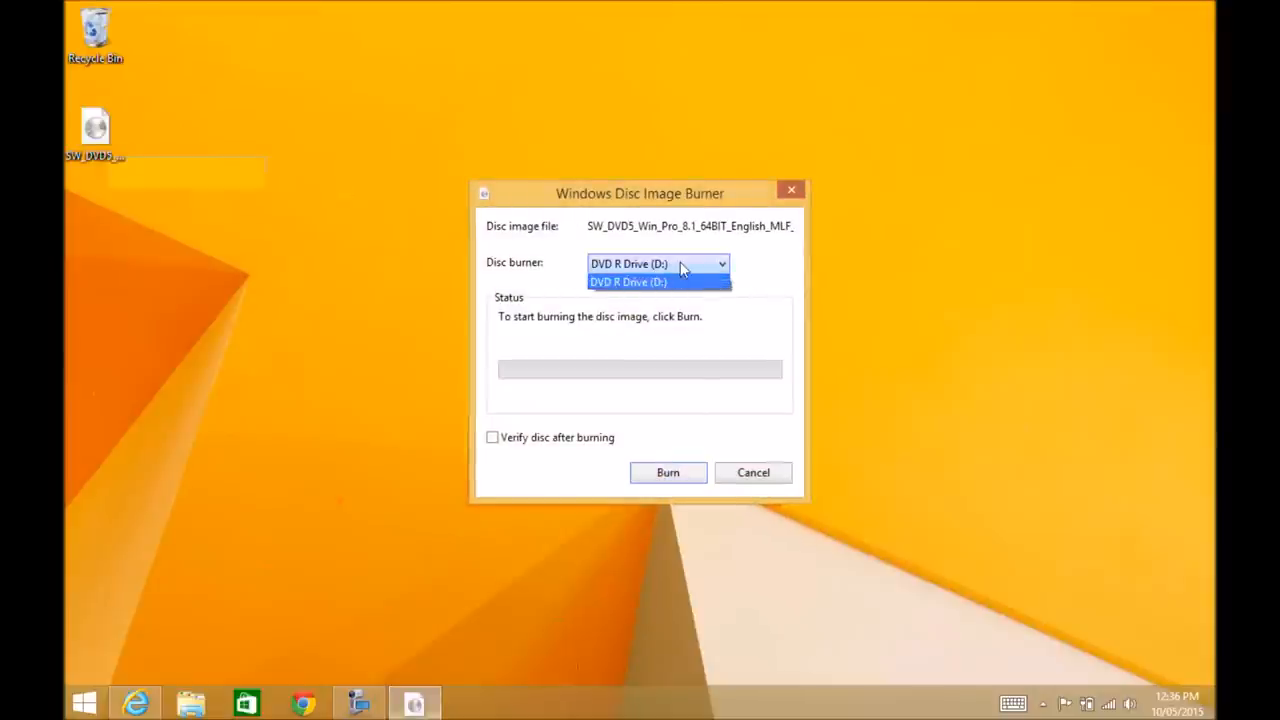
click(628, 281)
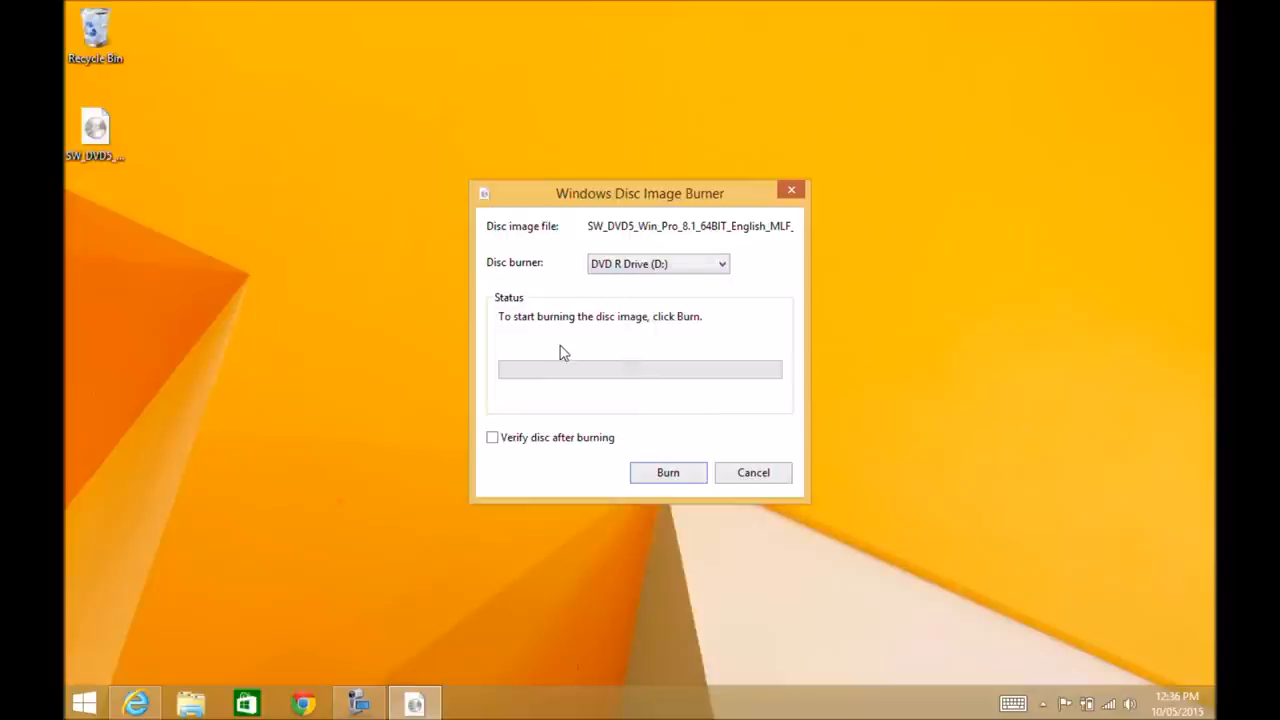
mouse_move(610, 245)
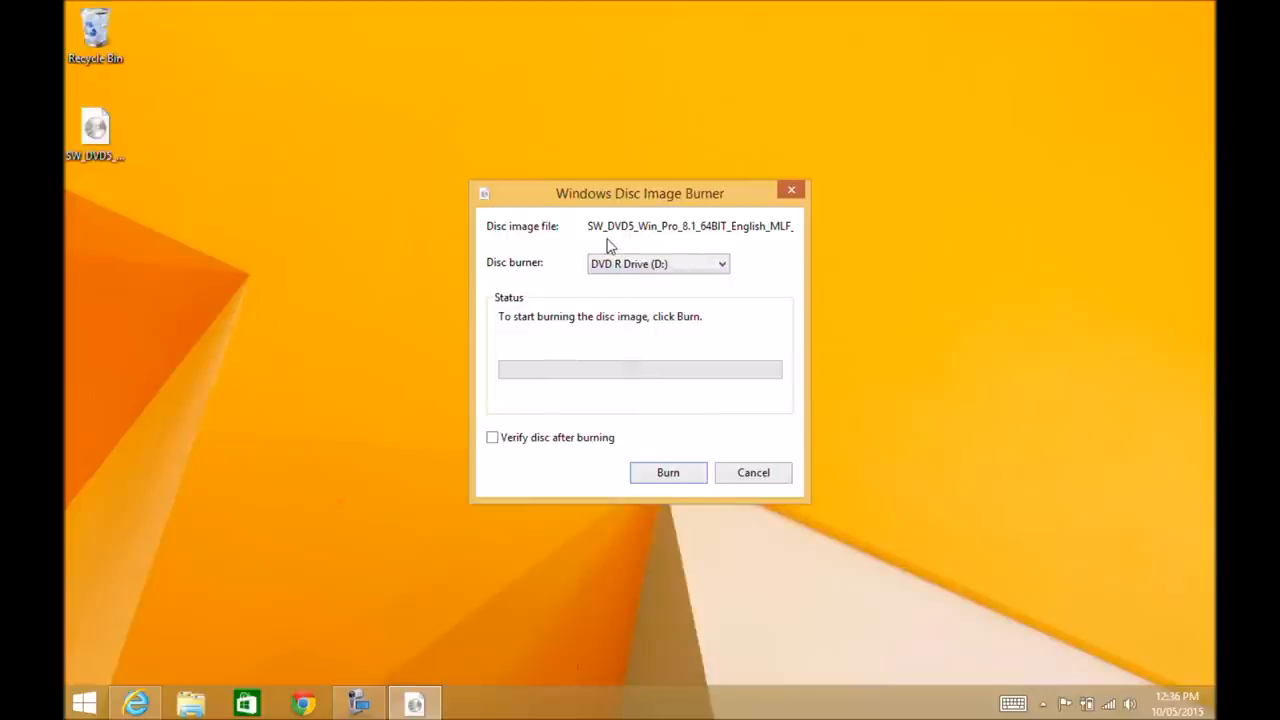
mouse_move(658, 216)
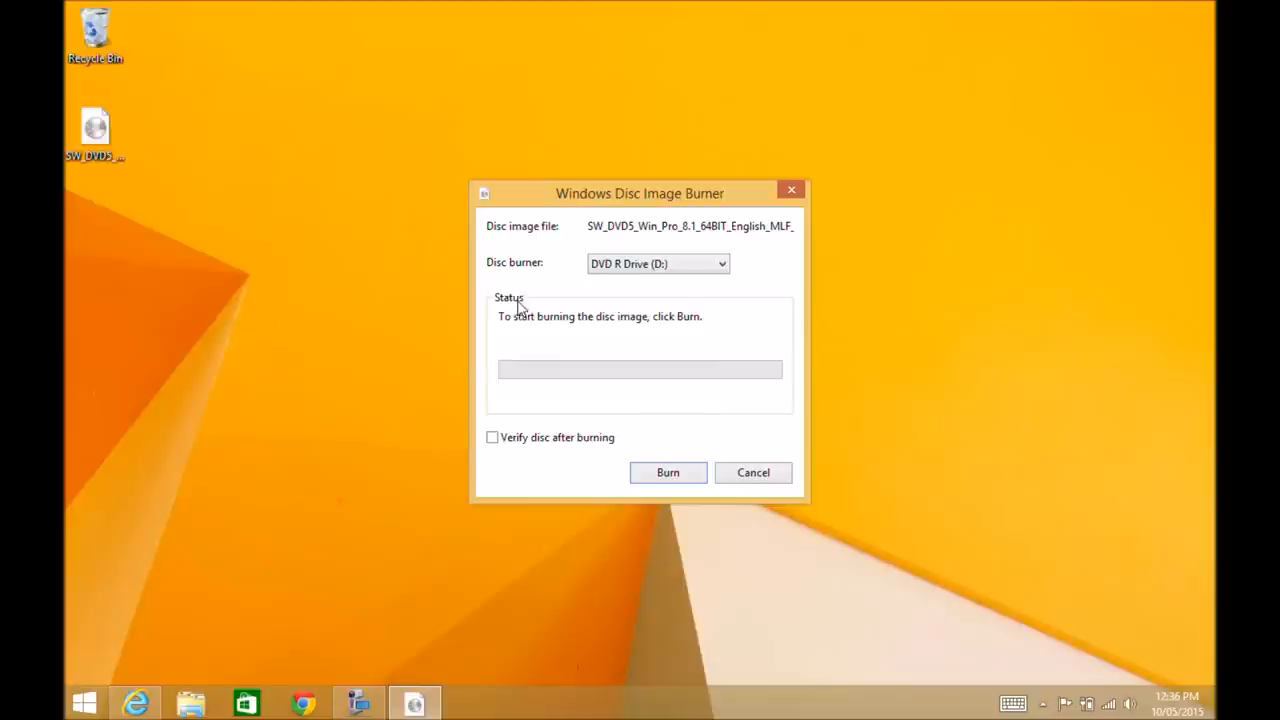
mouse_move(500, 452)
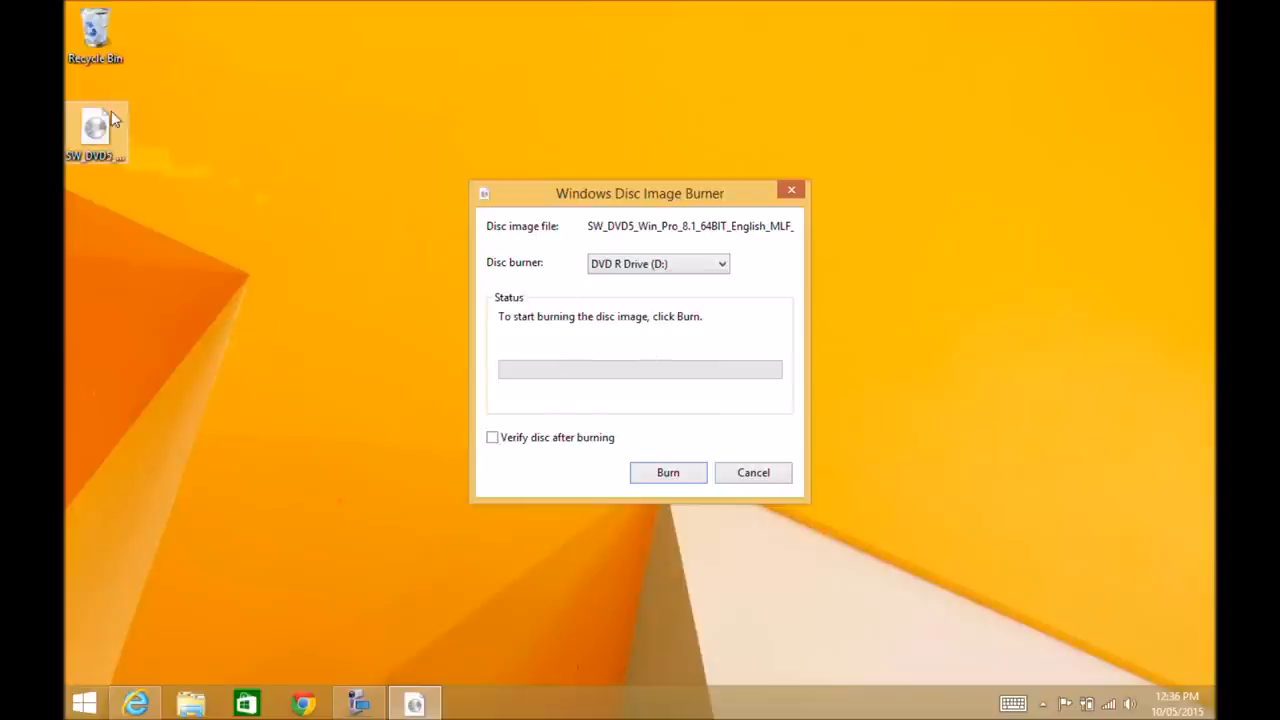
Step: Enable Verify disc after burning and start the burn
click(492, 437)
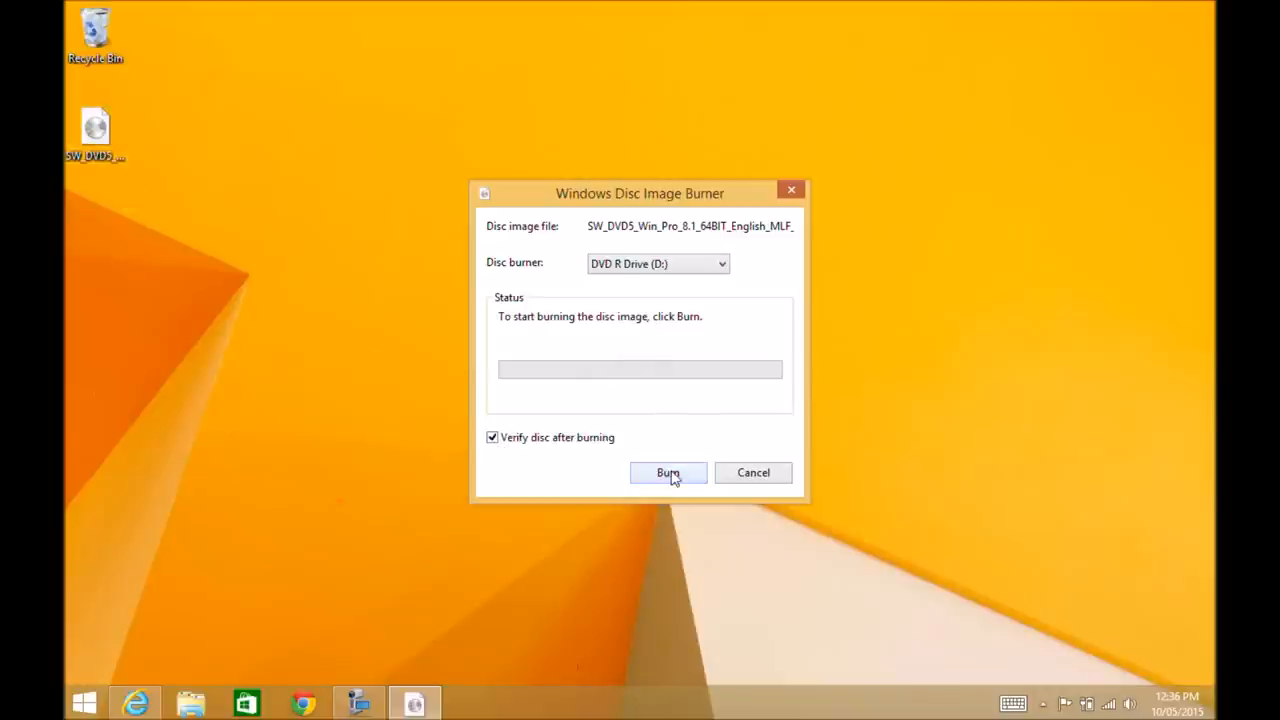
click(668, 472)
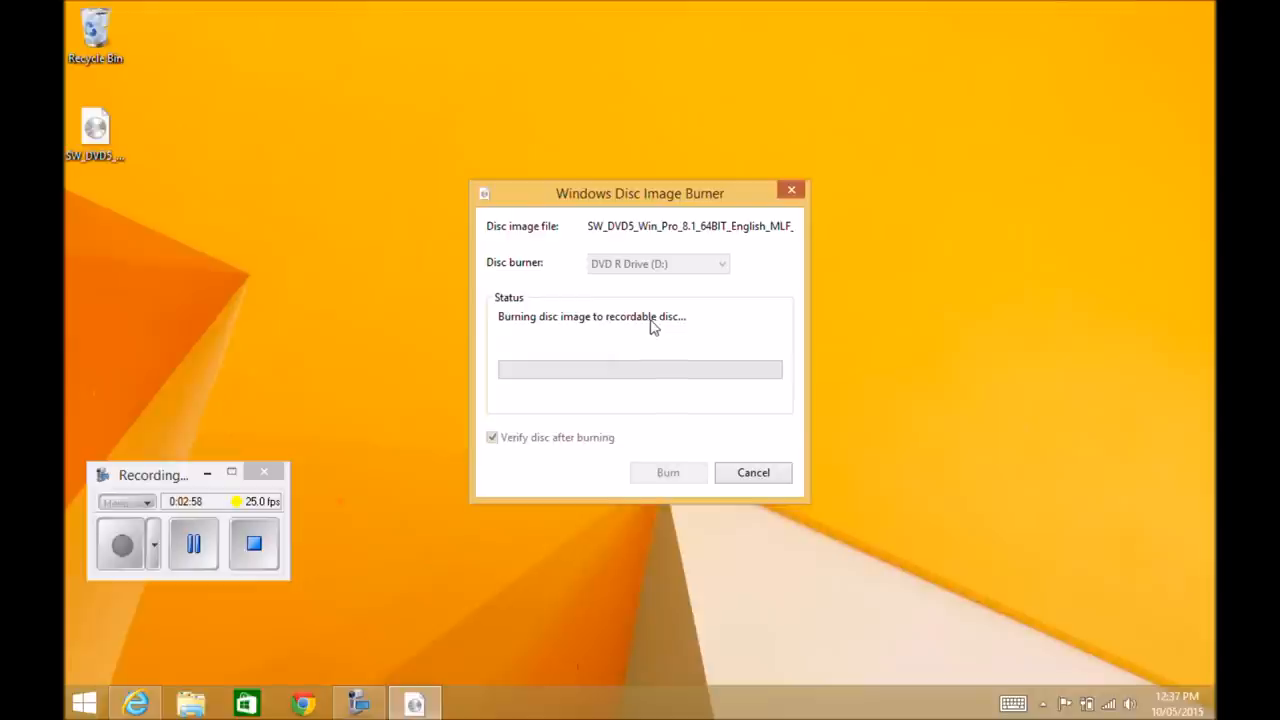
mouse_move(665, 325)
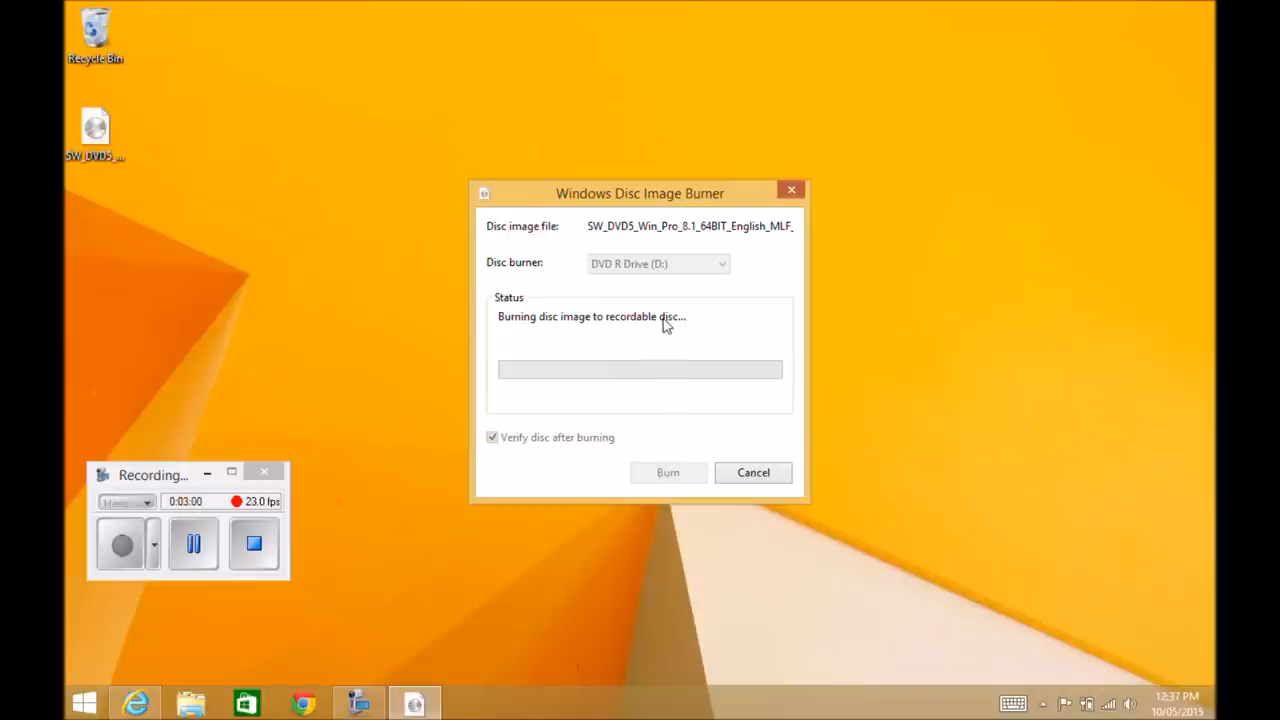